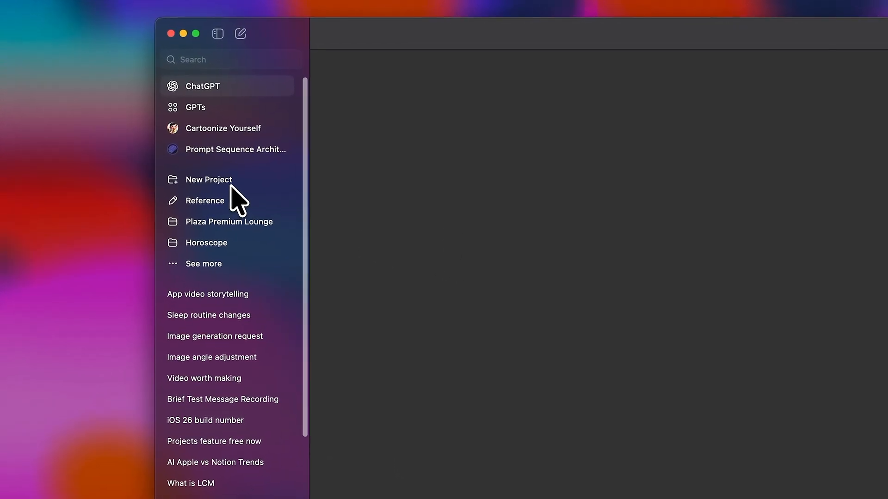
Step: Show the sample sleep chat and expand the sidebar's full projects list with See more
{"action": "left_click", "coordinate": [208, 180]}
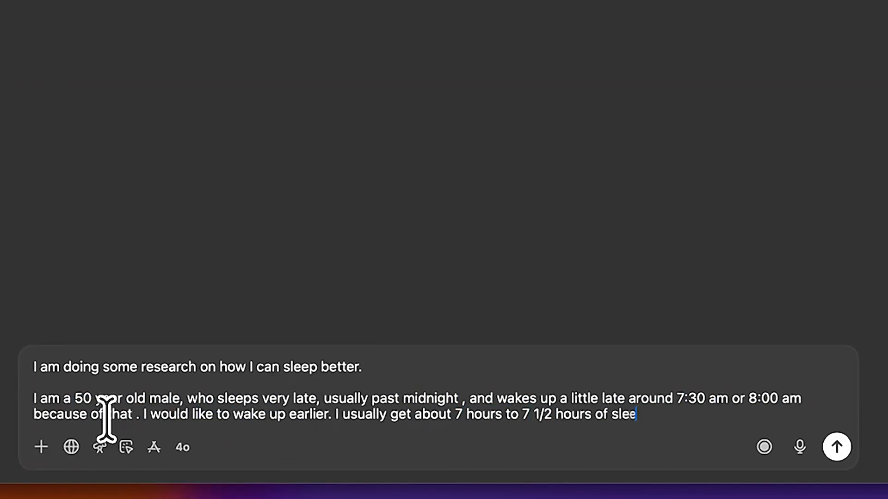
{"action": "left_click", "coordinate": [836, 447]}
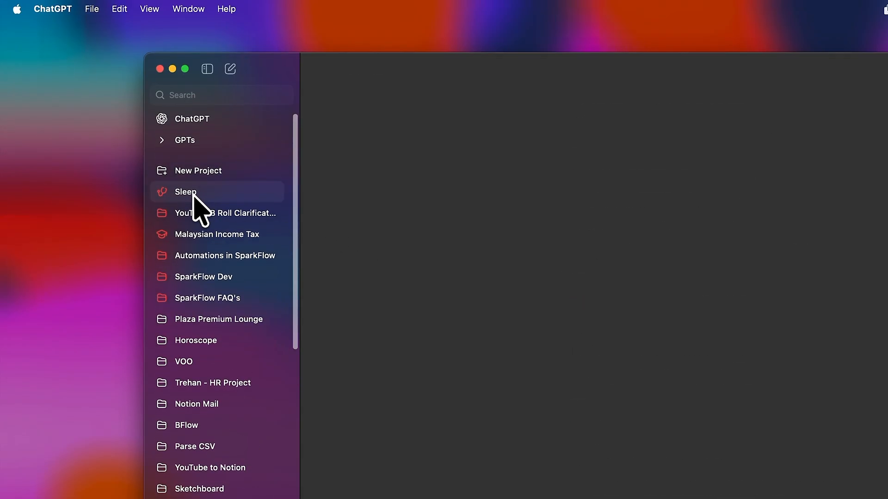
Step: Open the Sleep project from the sidebar projects list
{"action": "left_click", "coordinate": [185, 191]}
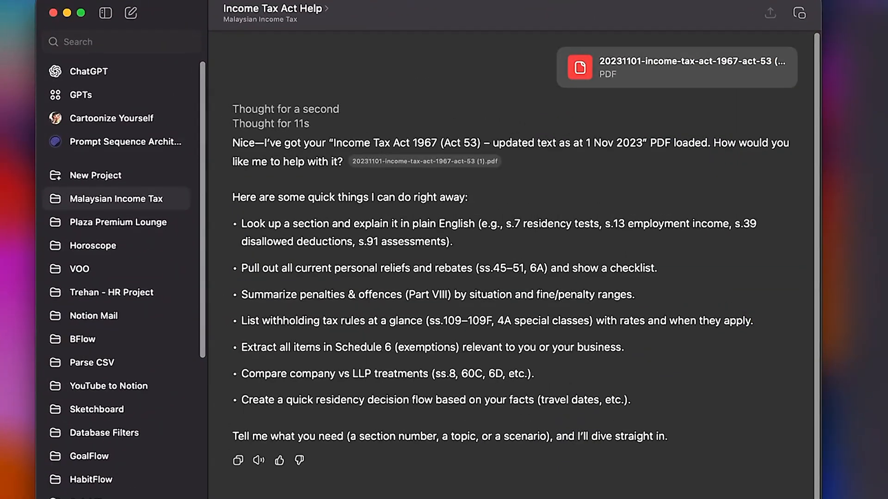
Step: Begin a message reading 'Every question I ask, please make sure th…' in the project chat
{"action": "scroll", "scroll_direction": "down", "scroll_amount": 3}
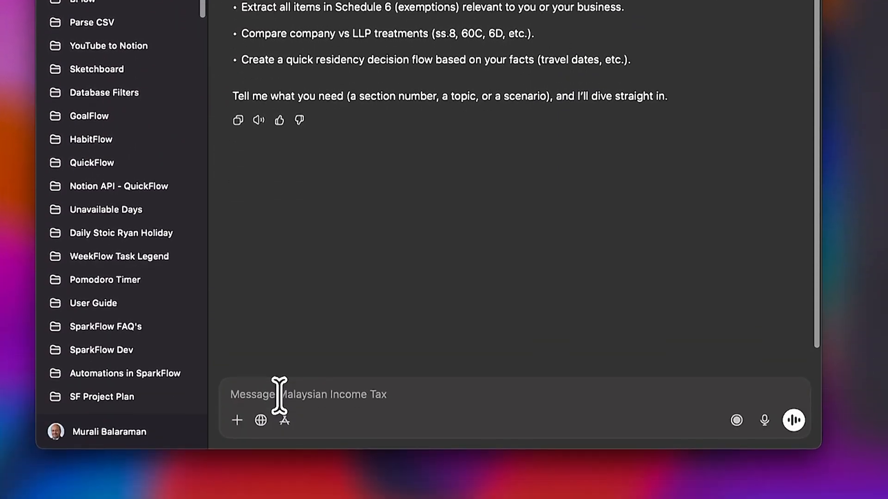
{"action": "type", "text": "Every question I ask,"}
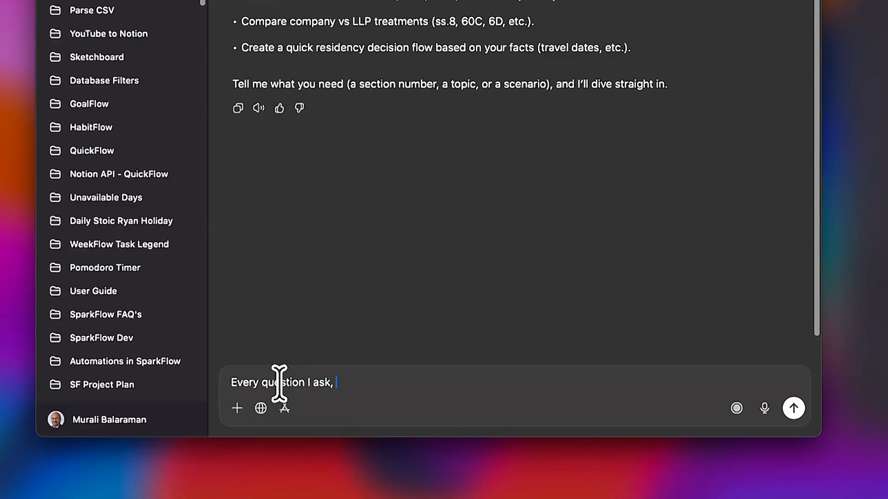
{"action": "type", "text": "please make sure th"}
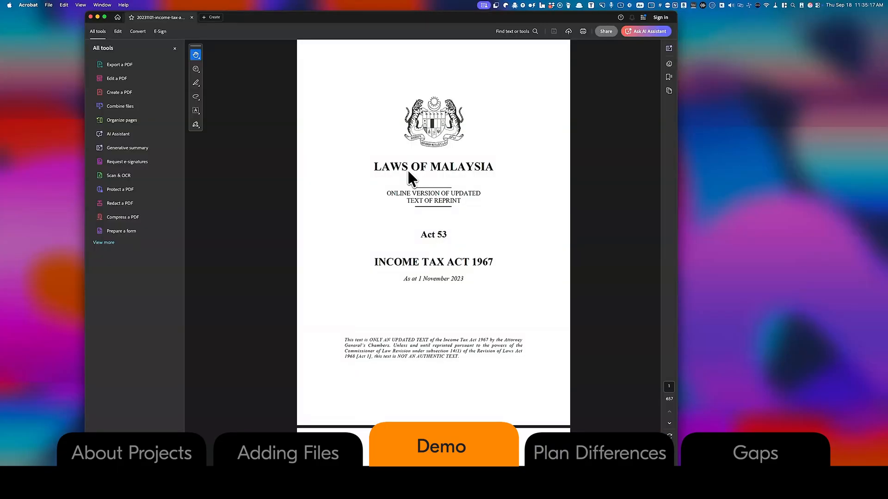
Step: Scroll the Income Tax Act 1967 PDF from its cover into the table of contents pages
{"action": "scroll", "scroll_direction": "down", "scroll_amount": 3}
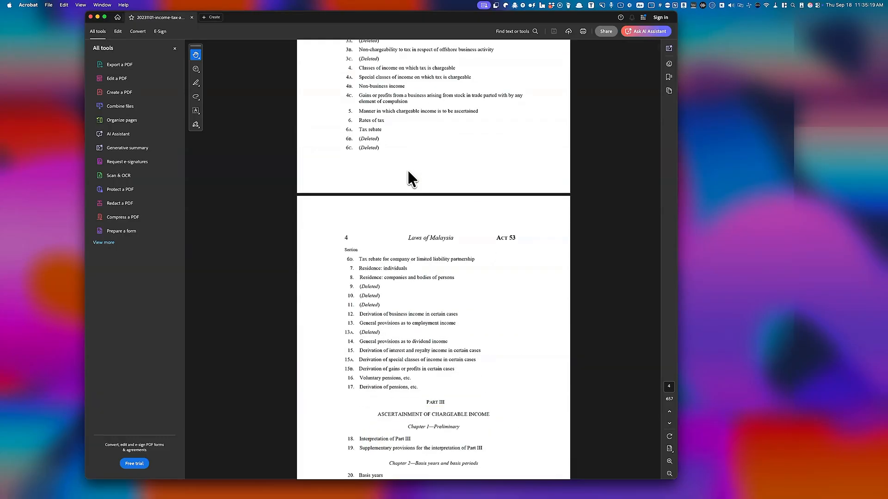
{"action": "scroll", "scroll_direction": "down", "scroll_amount": 3}
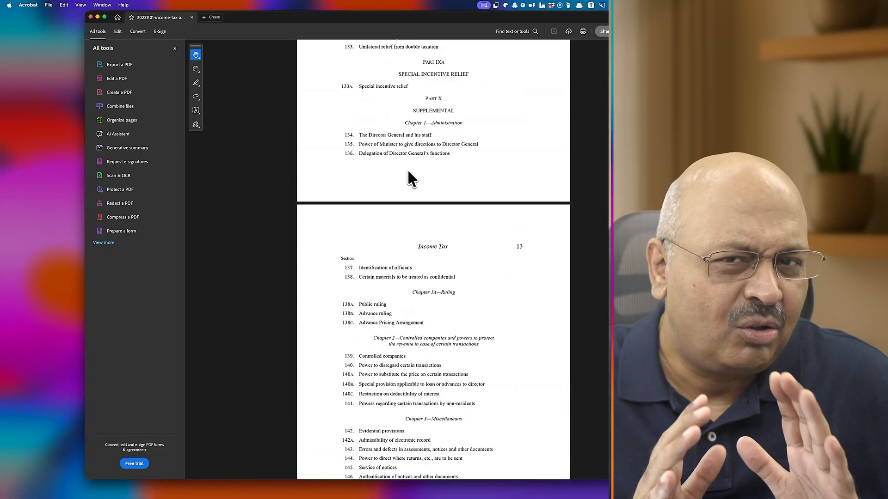
{"action": "scroll", "scroll_direction": "down", "scroll_amount": 3}
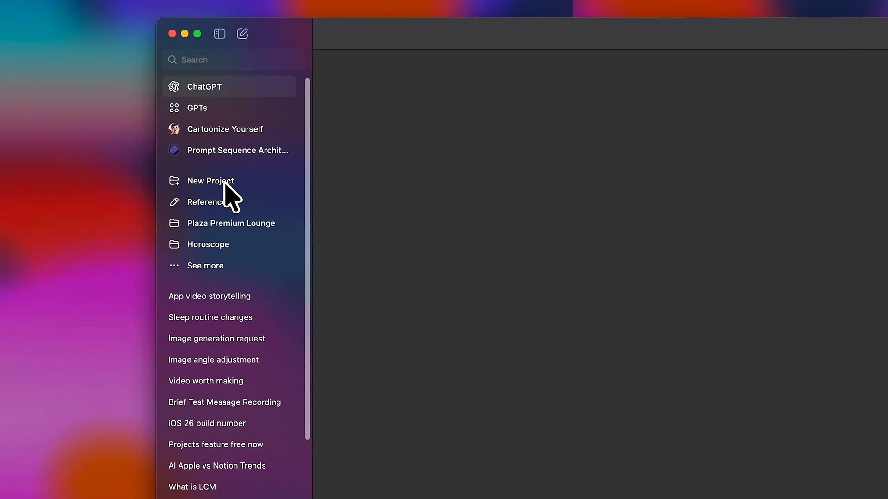
Step: Create a new project named 'Malaysian Income Tax' with project-only memory
{"action": "left_click", "coordinate": [209, 181]}
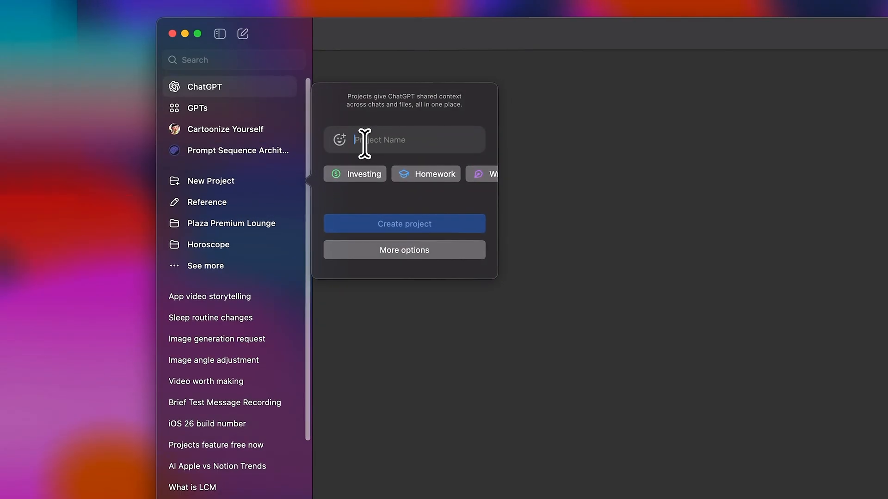
{"action": "type", "text": "M"}
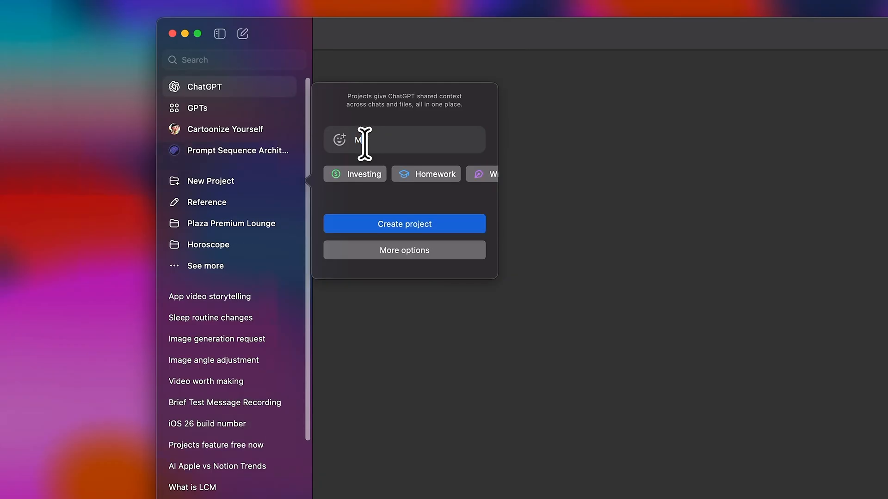
{"action": "type", "text": "Malaysian Income Tax"}
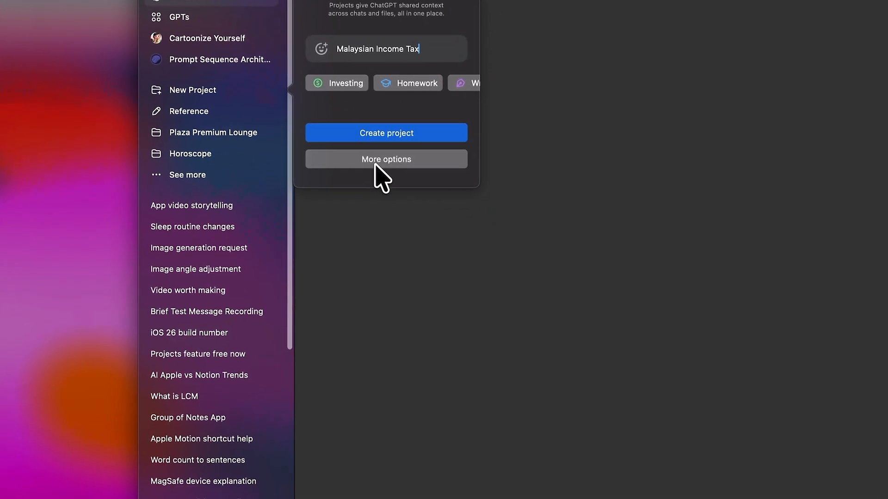
{"action": "left_click", "coordinate": [386, 158]}
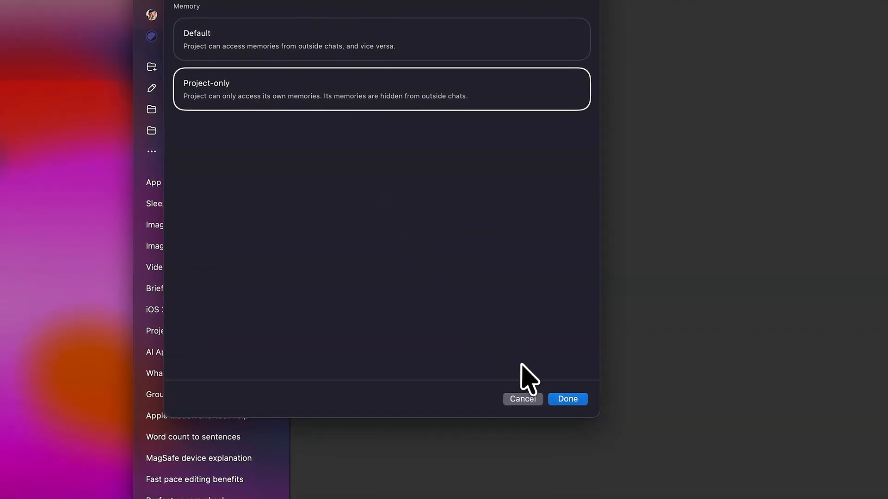
{"action": "left_click", "coordinate": [567, 398]}
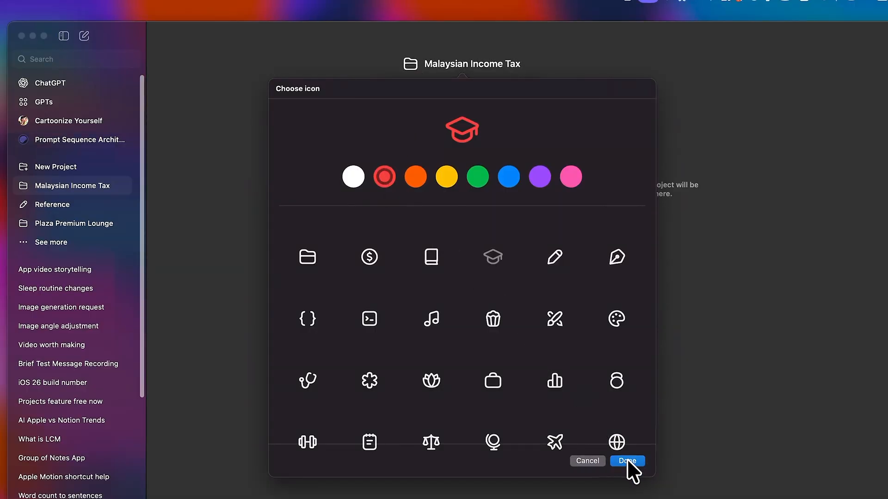
Step: Apply the red graduation-cap icon to the project and scroll the sidebar
{"action": "left_click", "coordinate": [626, 460]}
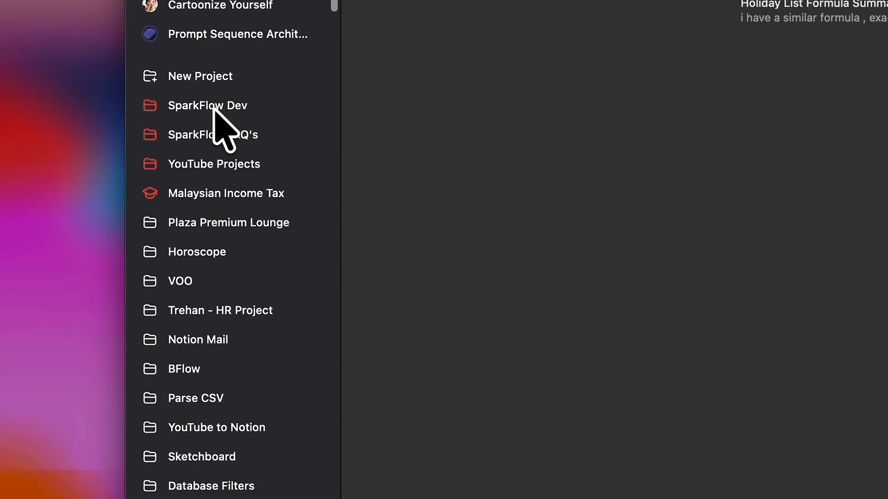
{"action": "scroll", "scroll_direction": "down", "scroll_amount": 3}
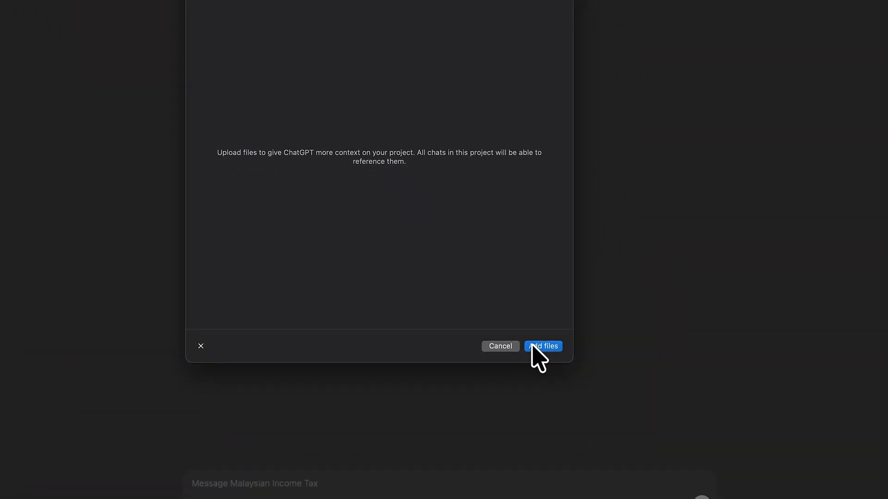
Step: Upload the tax act PDF to the project and open its instructions editor
{"action": "left_click", "coordinate": [542, 346]}
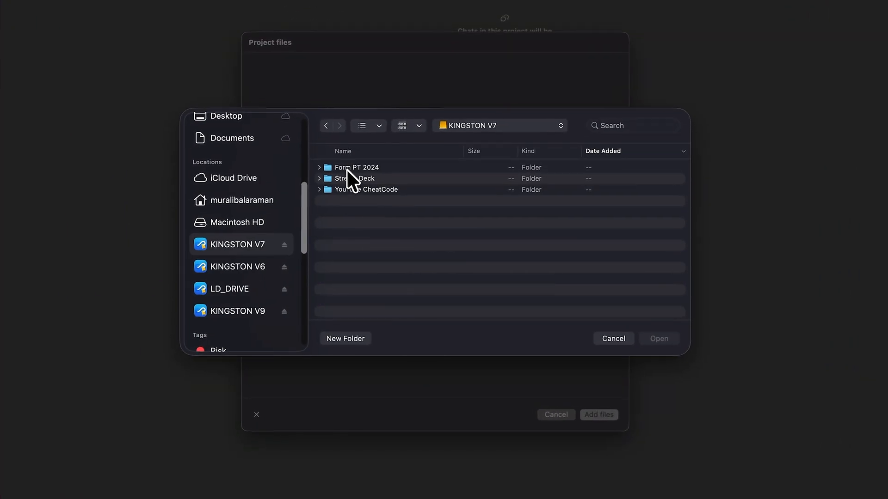
{"action": "double_click", "coordinate": [356, 167]}
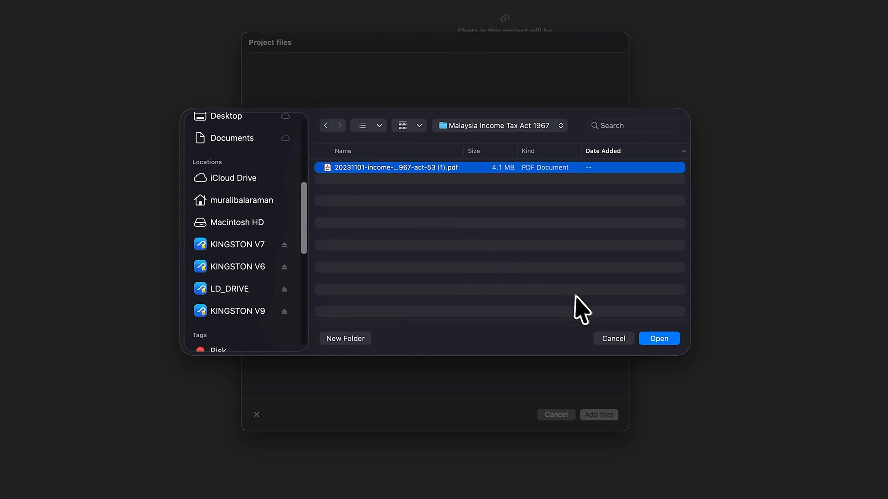
{"action": "left_click", "coordinate": [659, 339]}
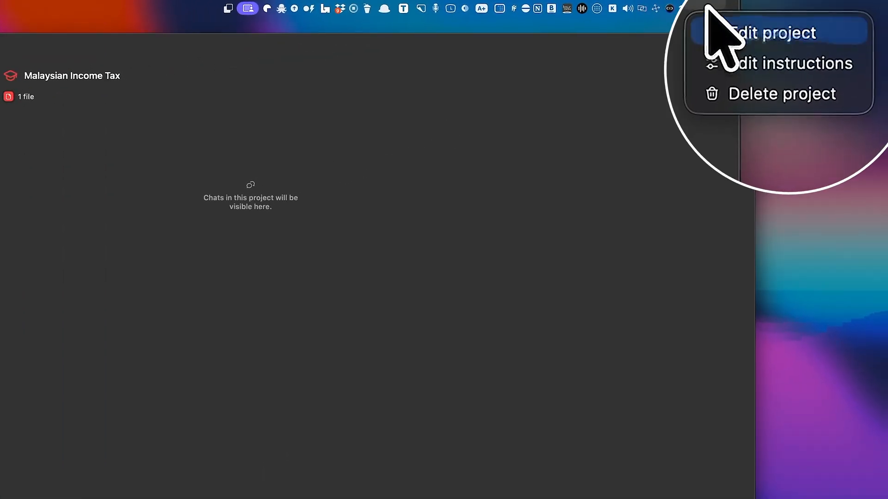
{"action": "left_click", "coordinate": [787, 63]}
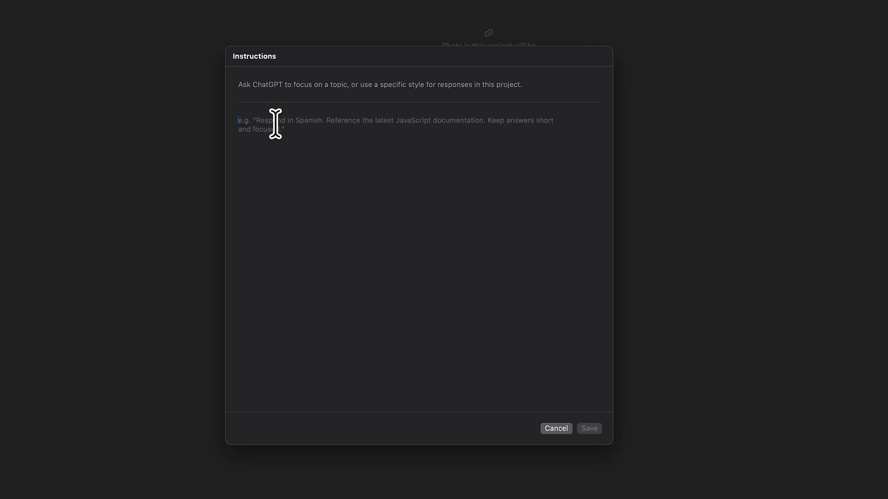
Step: Write instructions: English answers, Section and Sub Section references, citations, no emojis, no em dashes, plain English
{"action": "type", "text": "All answers should be in English, even though references and information may be in another language."}
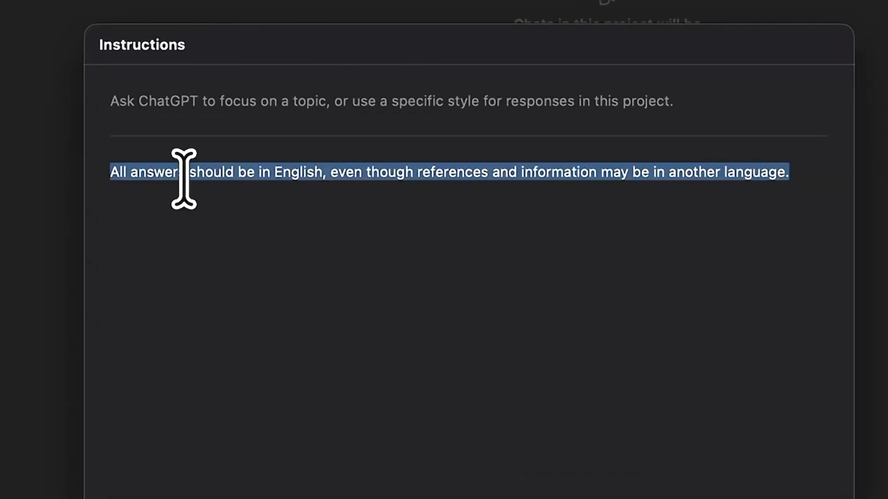
{"action": "type", "text": "Every answer must include the relevant Section and Sub"}
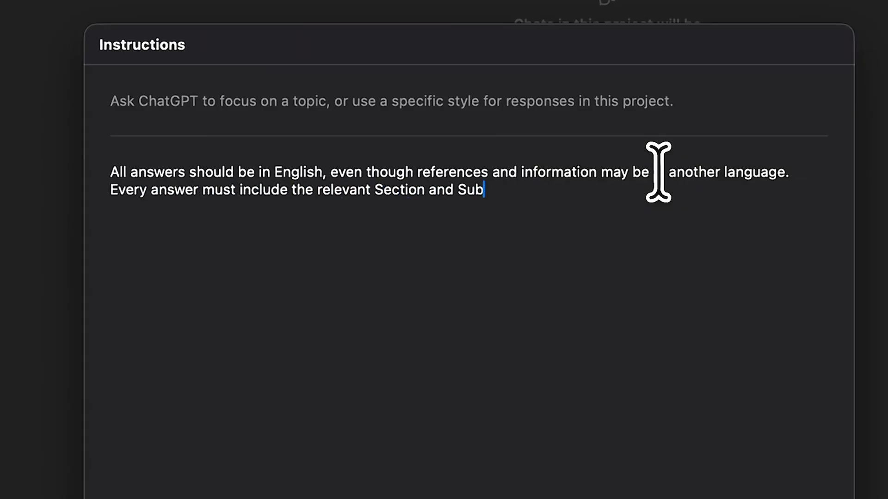
{"action": "type", "text": "Section numbers from the income tax act. Keep answ"}
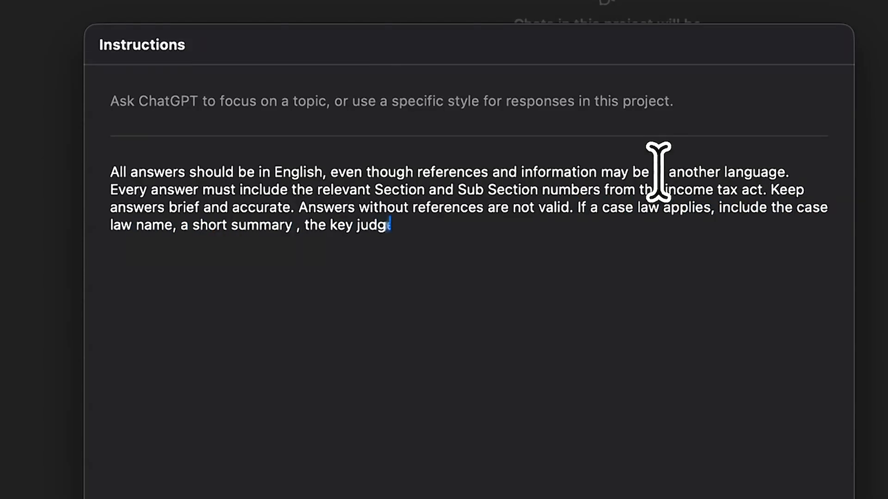
{"action": "type", "text": "ements with proper reference. In"}
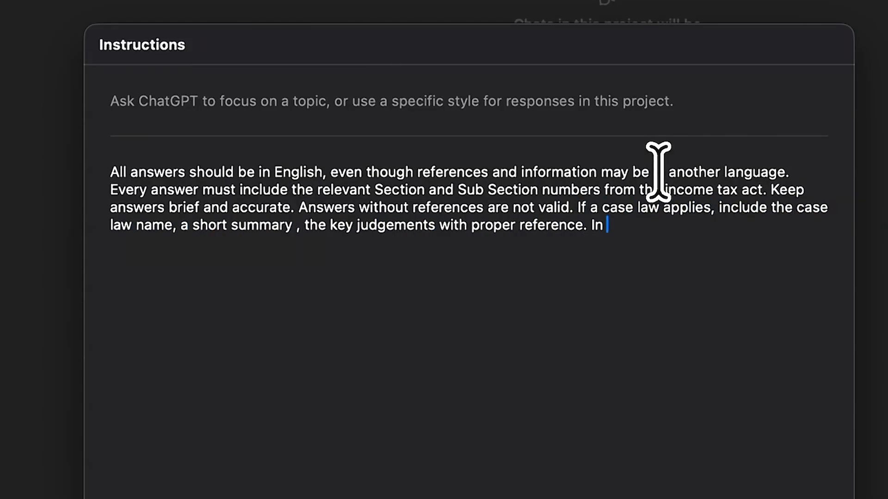
{"action": "type", "text": "terms of style , please"}
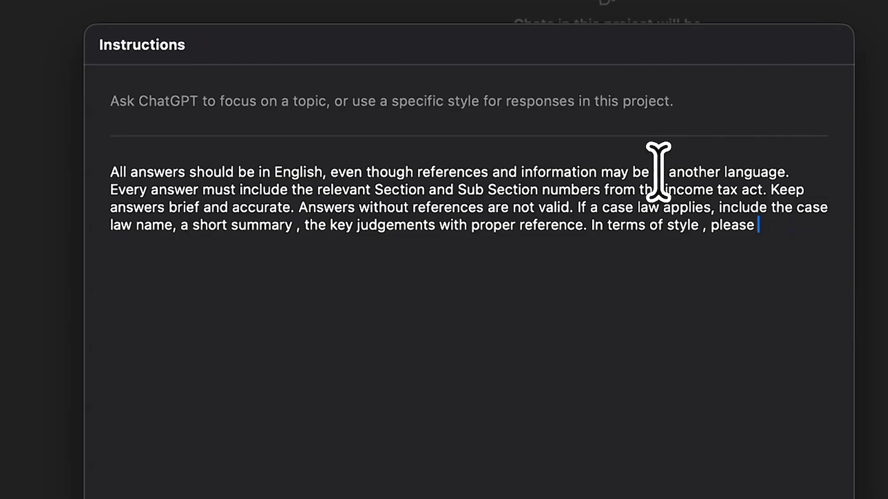
{"action": "type", "text": "- No Emoji's , No"}
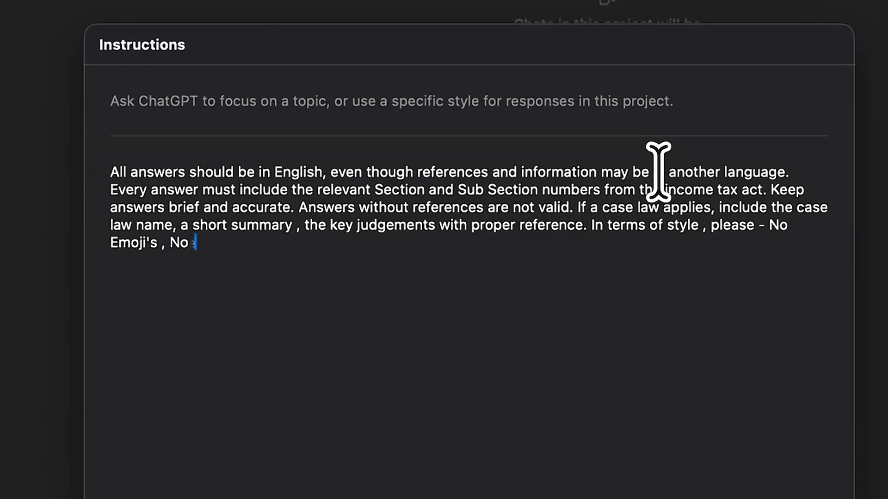
{"action": "type", "text": "em dashes, use clear, plain English , Always provide citations, interpre"}
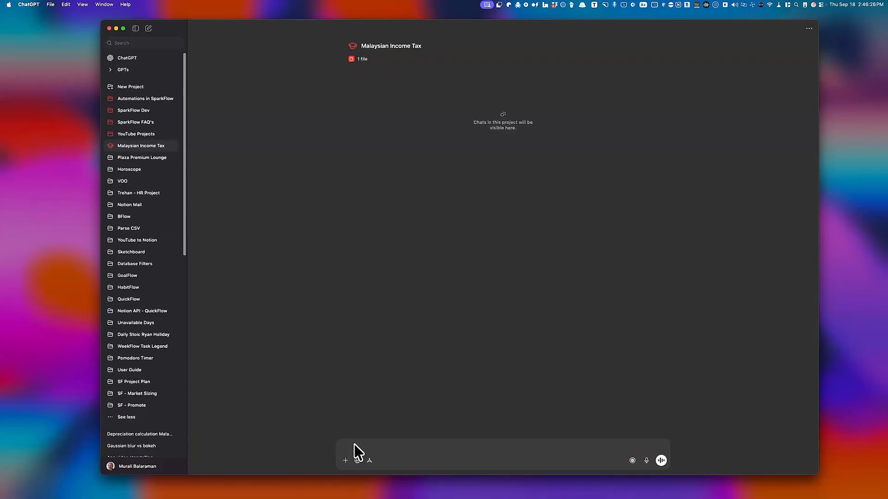
Step: Ask how depreciation is calculated under Malaysian Income Tax and send the question
{"action": "type", "text": "I have a question around Depreciation. How is Depreciation calculated under Malaysian In"}
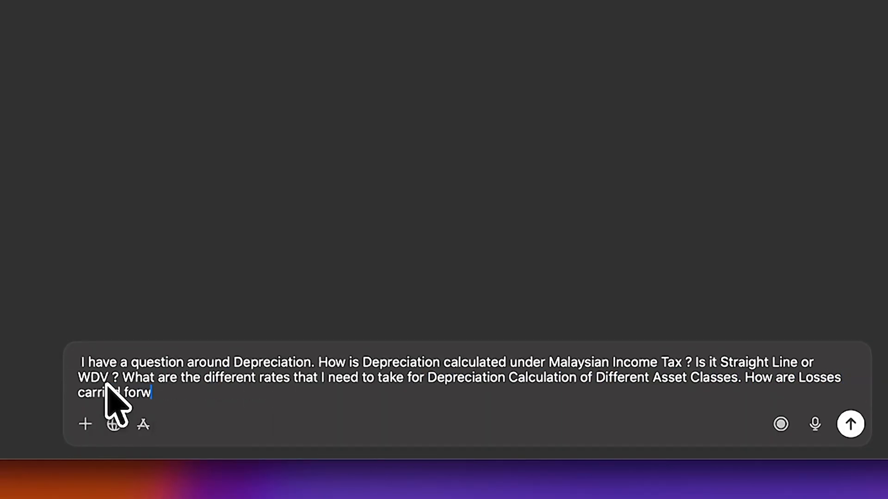
{"action": "left_click", "coordinate": [848, 425]}
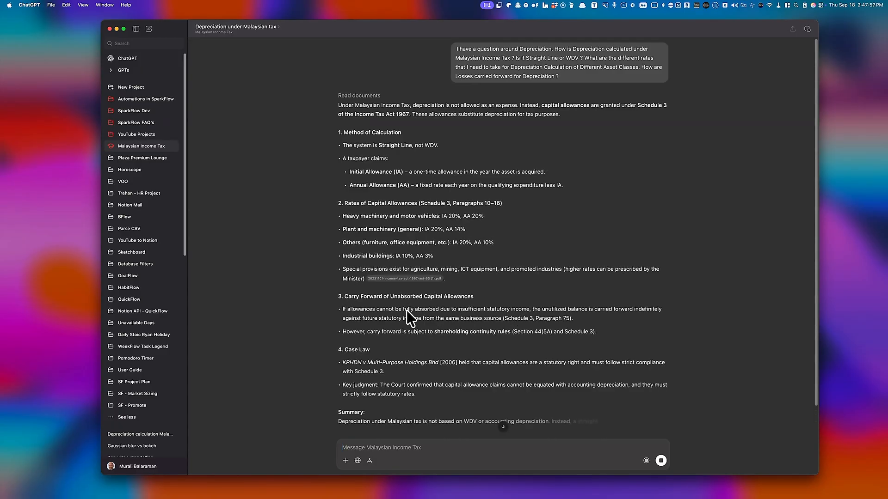
Step: Scroll the answer and ask for the table of depreciation rates per asset class
{"action": "scroll", "scroll_direction": "down", "scroll_amount": 3}
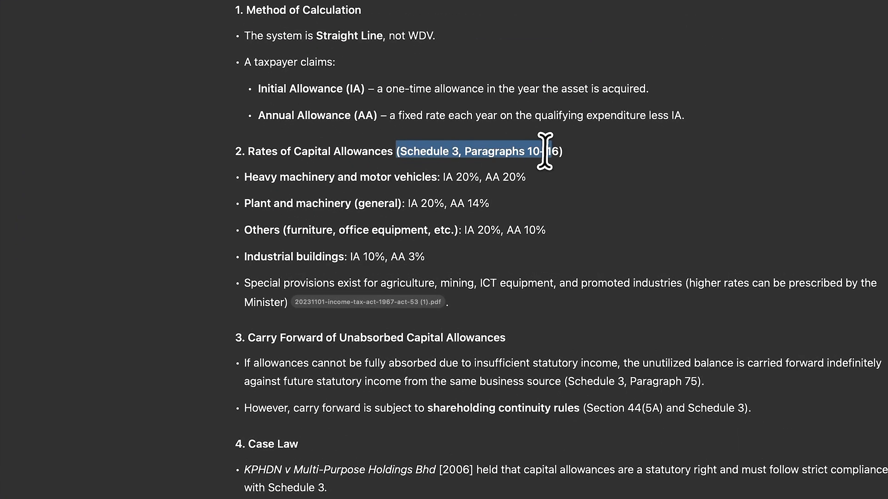
{"action": "scroll", "scroll_direction": "down", "scroll_amount": 3}
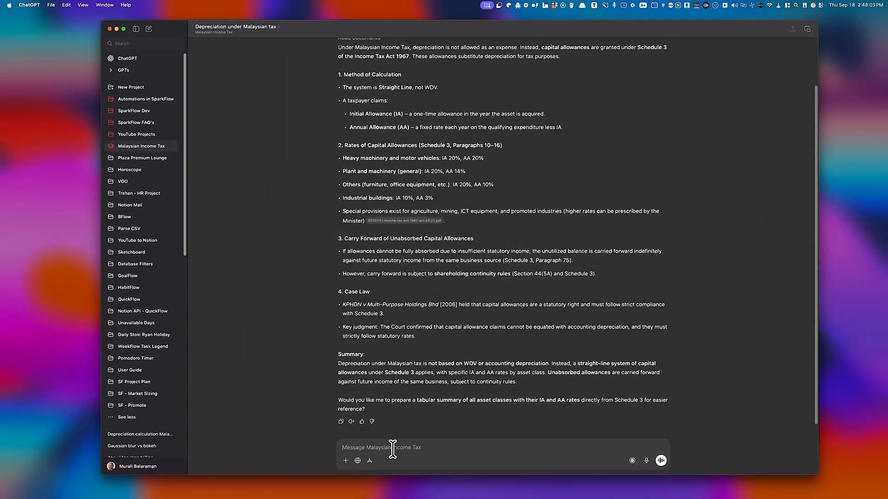
{"action": "type", "text": "What is the Table for the Rate of Depreciat"}
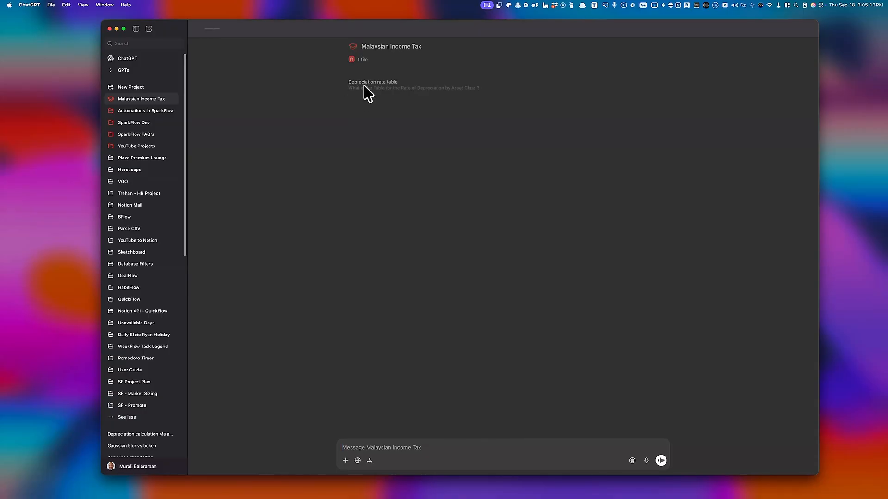
Step: Ask how the Act treats capital gains and losses, including set-off and carry-forward
{"action": "left_click", "coordinate": [373, 84]}
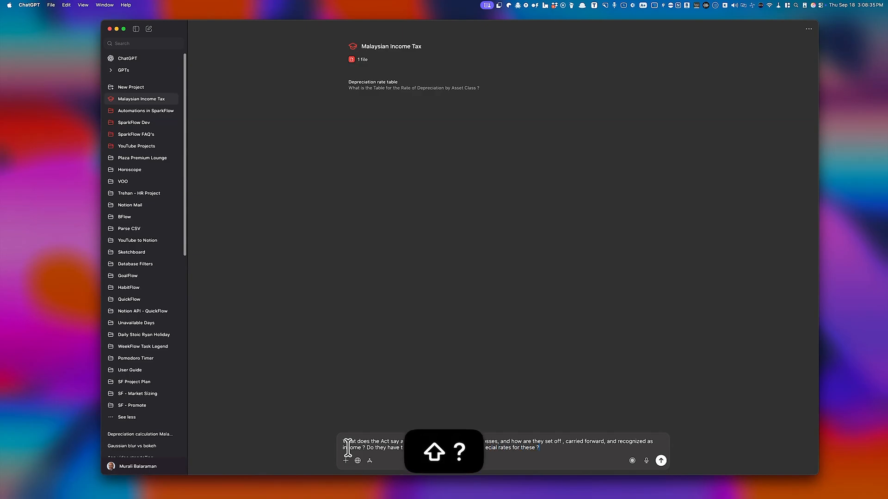
{"action": "left_click", "coordinate": [661, 461]}
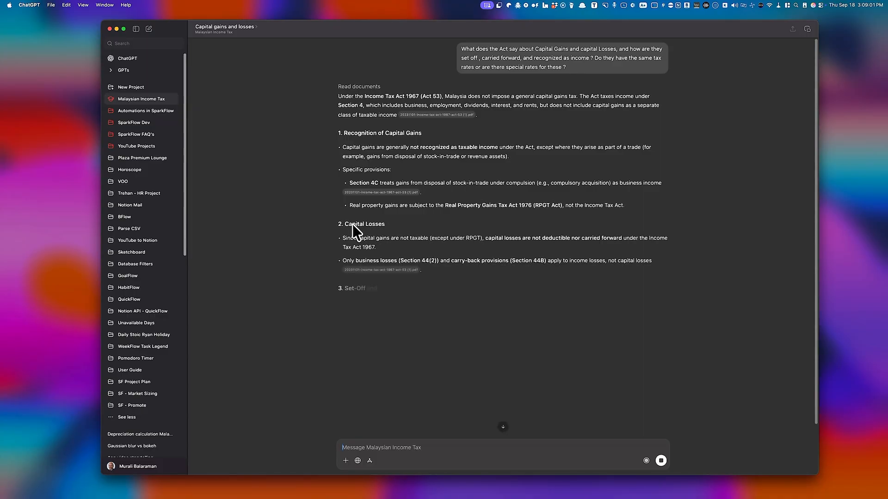
{"action": "scroll", "scroll_direction": "down", "scroll_amount": 3}
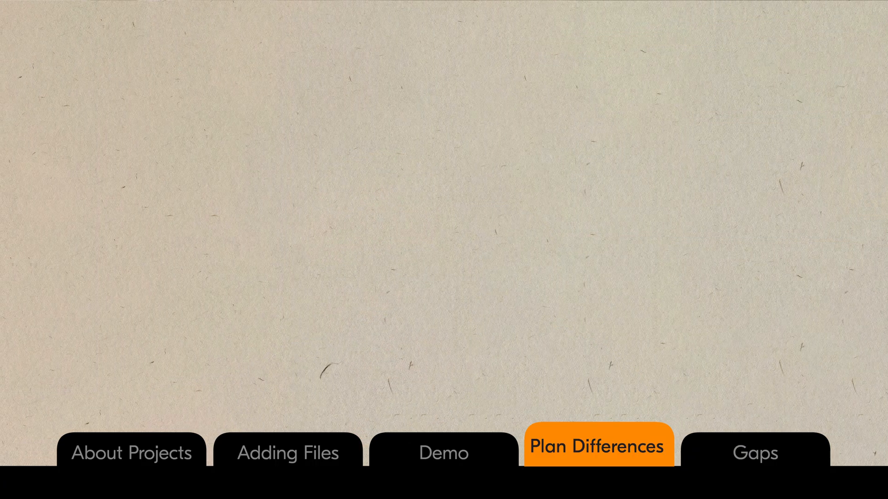
{"action": "left_click", "coordinate": [753, 453]}
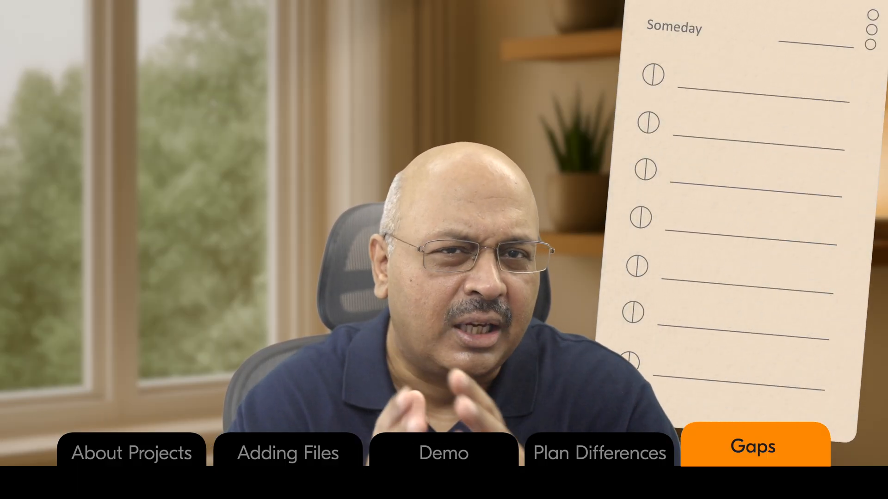